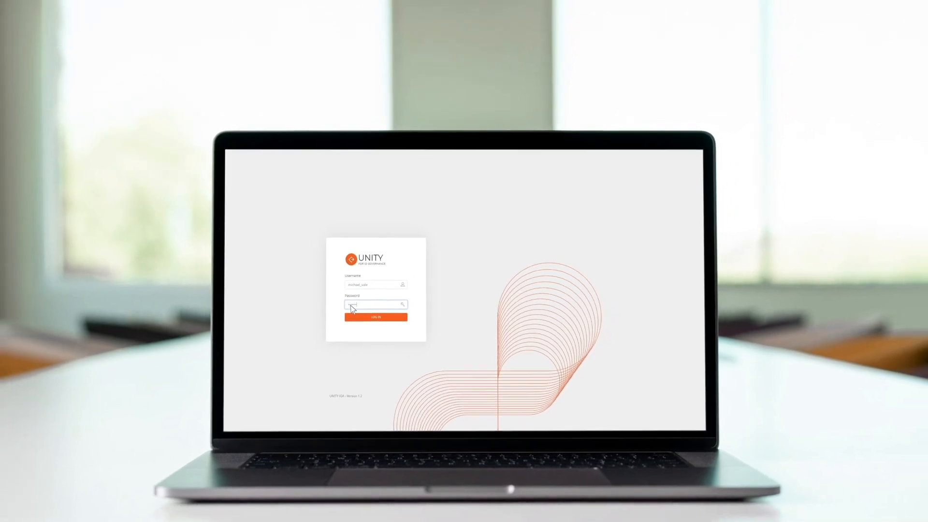
# Log in to Unity IGA and open the Assessment Source System form
pyautogui.click(375, 317)
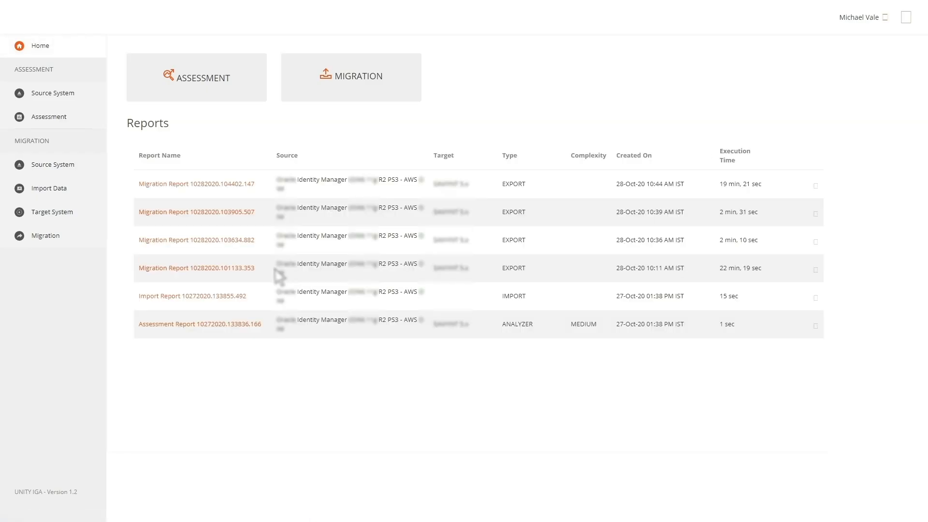
pyautogui.click(52, 93)
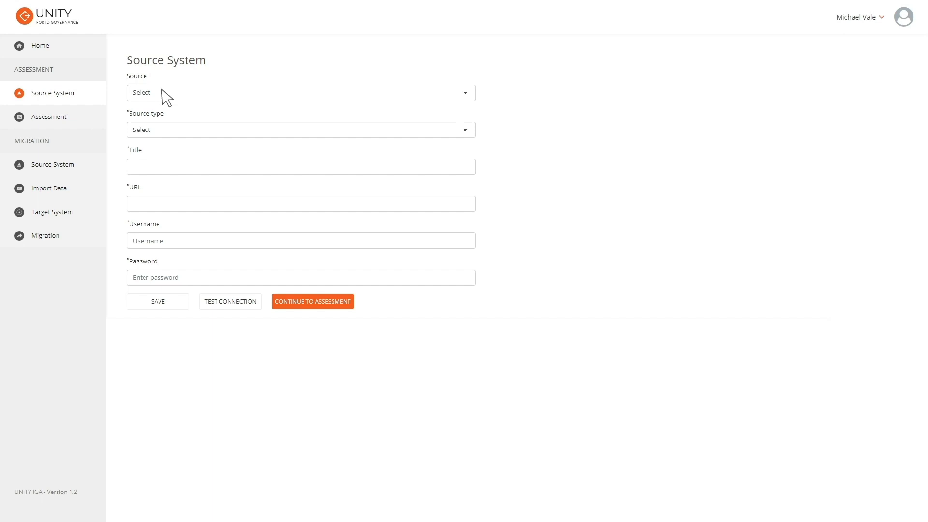
# Select the saved source system, enter its password, and run the assessment
pyautogui.click(299, 92)
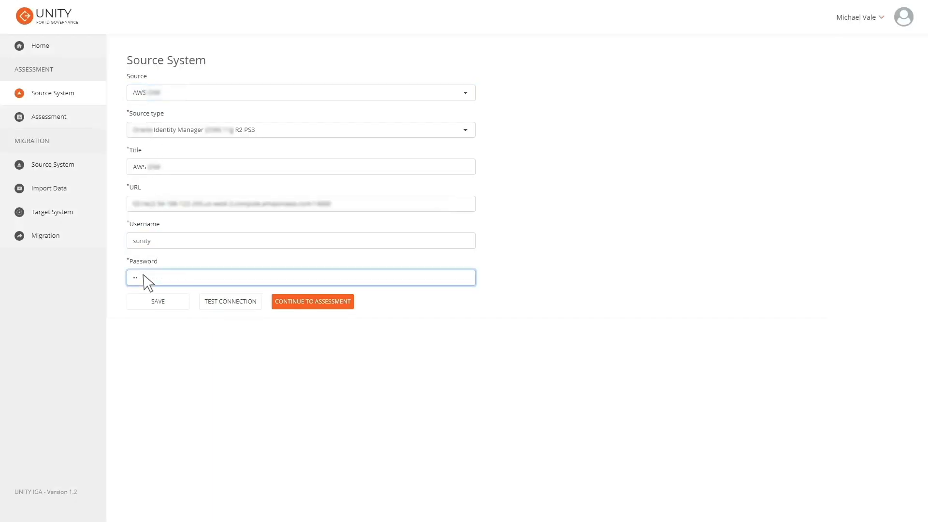
pyautogui.click(312, 301)
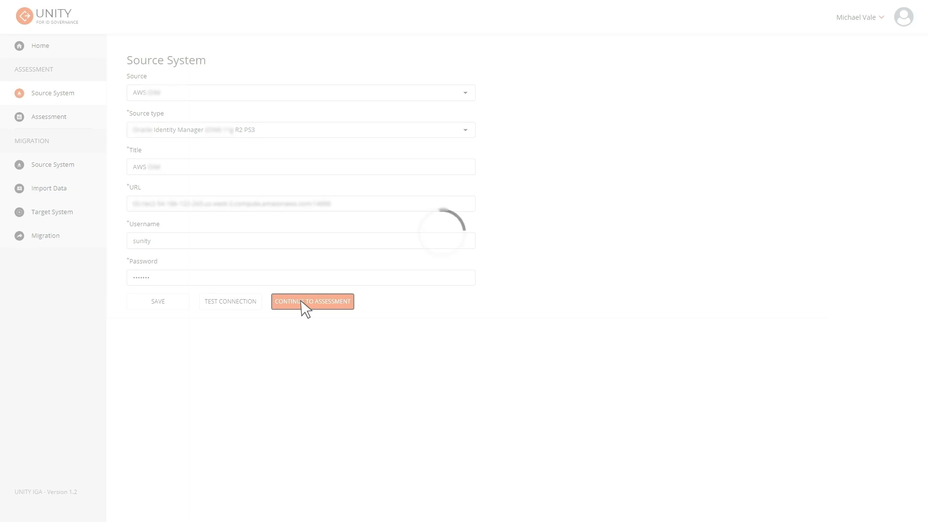
pyautogui.click(313, 301)
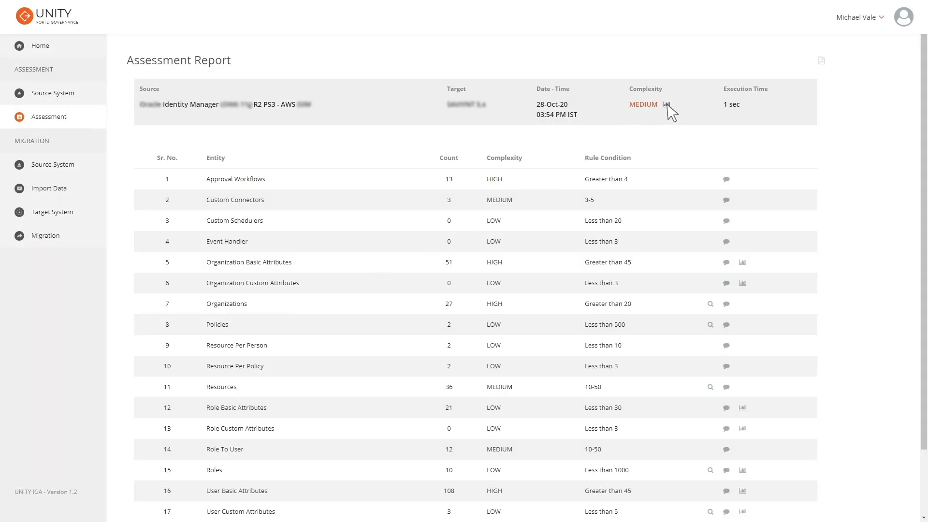
# View the MEDIUM overall complexity chart, then download the assessment report PDF
pyautogui.click(668, 104)
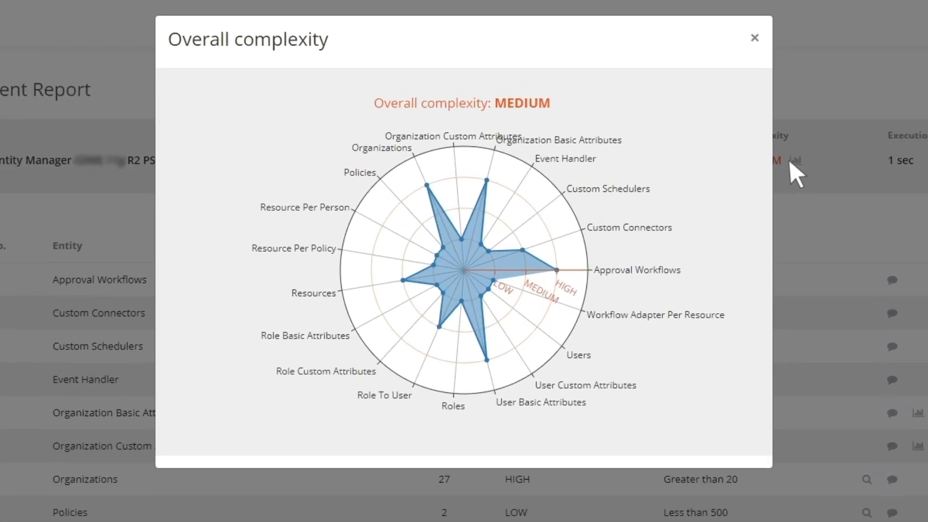
pyautogui.click(754, 37)
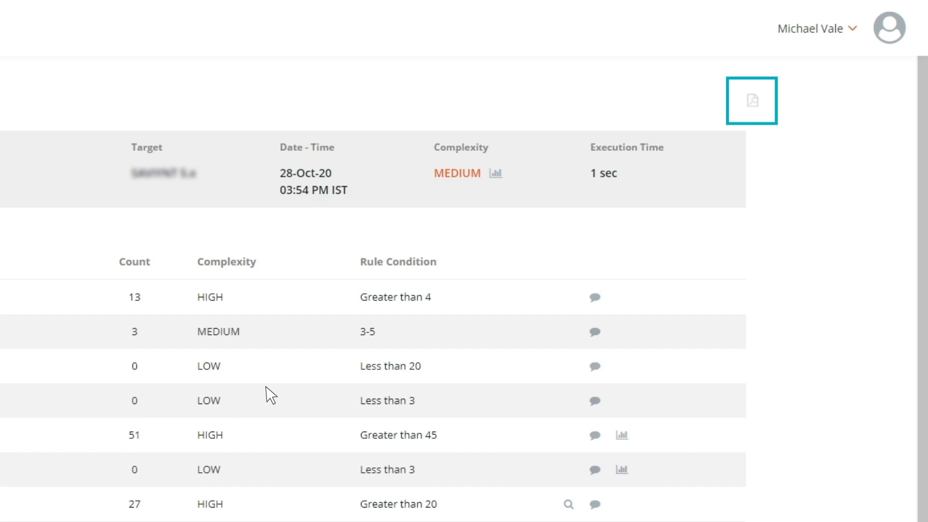
pyautogui.click(752, 101)
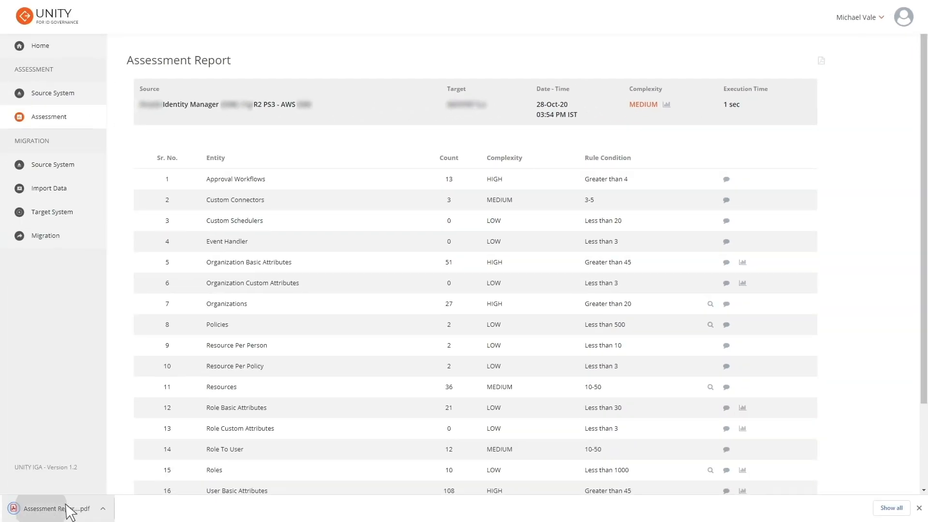
# Open the downloaded assessment report PDF and scroll through it
pyautogui.click(54, 507)
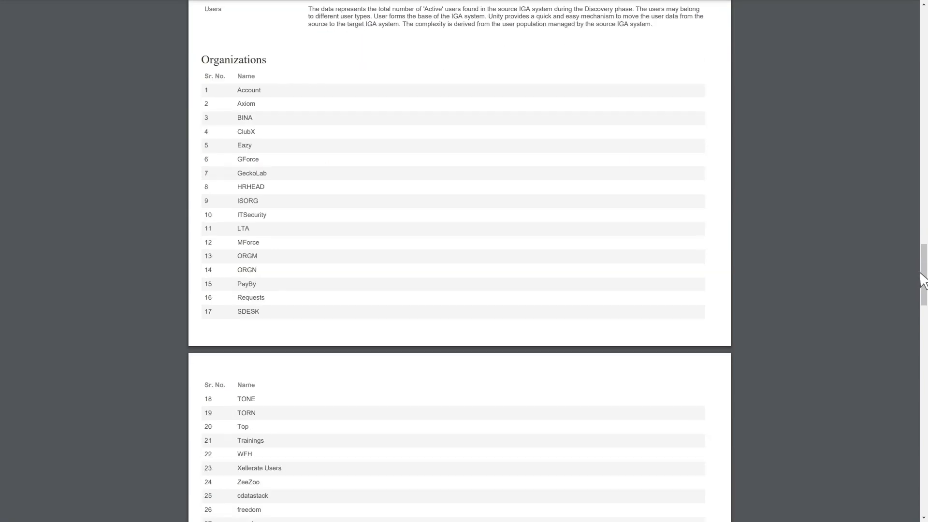
pyautogui.scroll(-3)
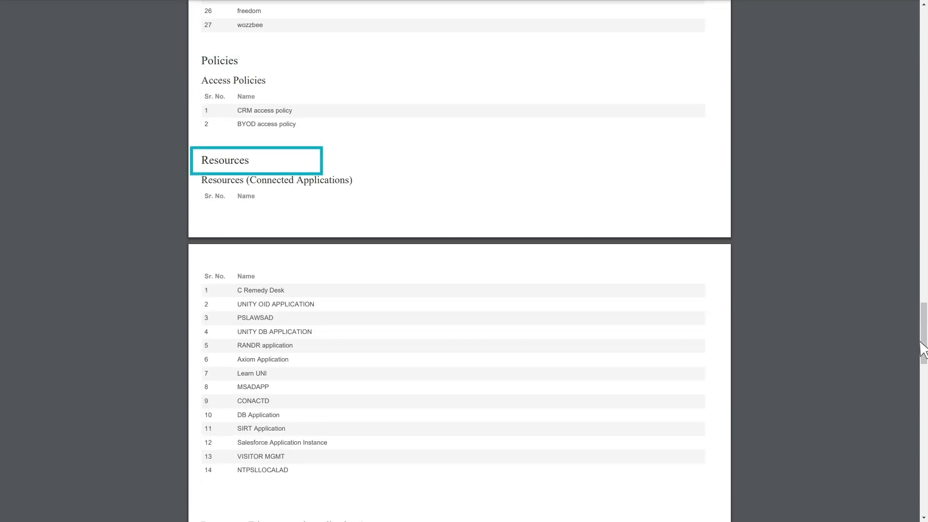
pyautogui.scroll(-3)
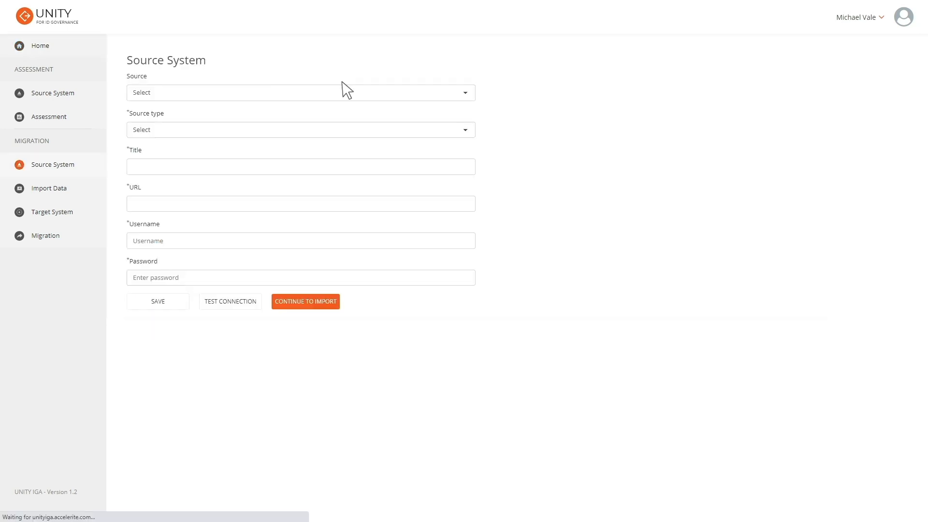
# Import all entities from the saved source system using its password
pyautogui.click(299, 92)
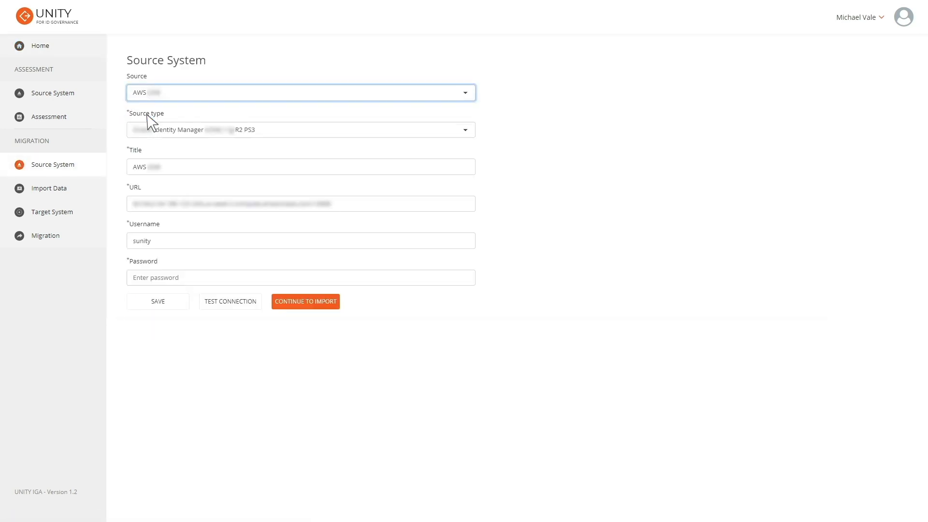
pyautogui.click(306, 302)
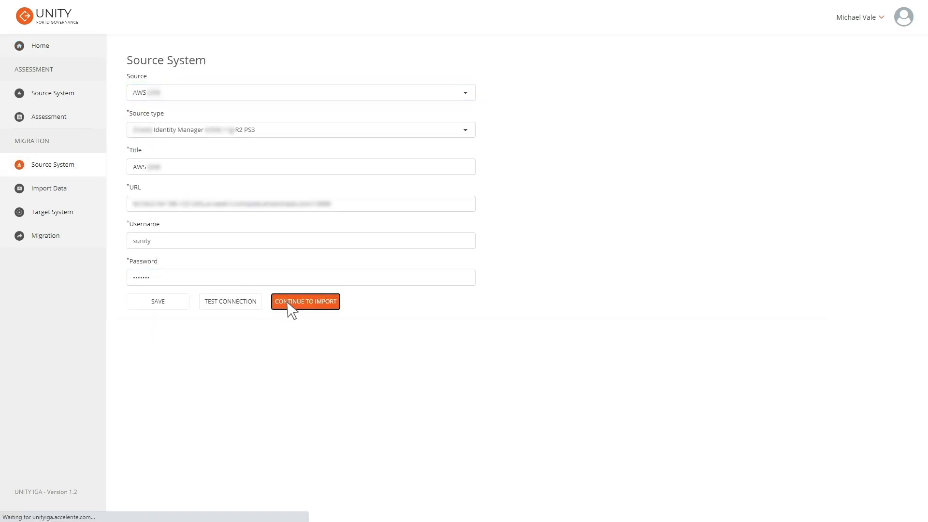
pyautogui.click(306, 301)
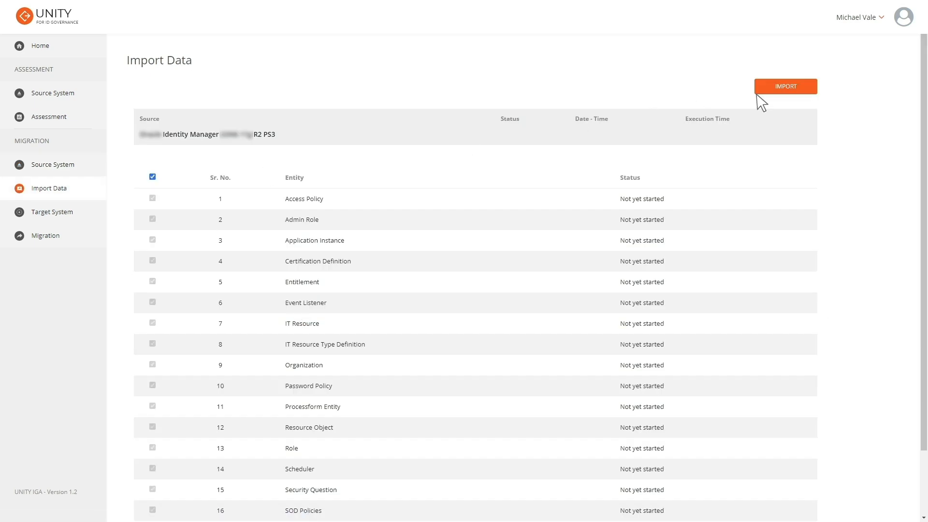
pyautogui.click(786, 86)
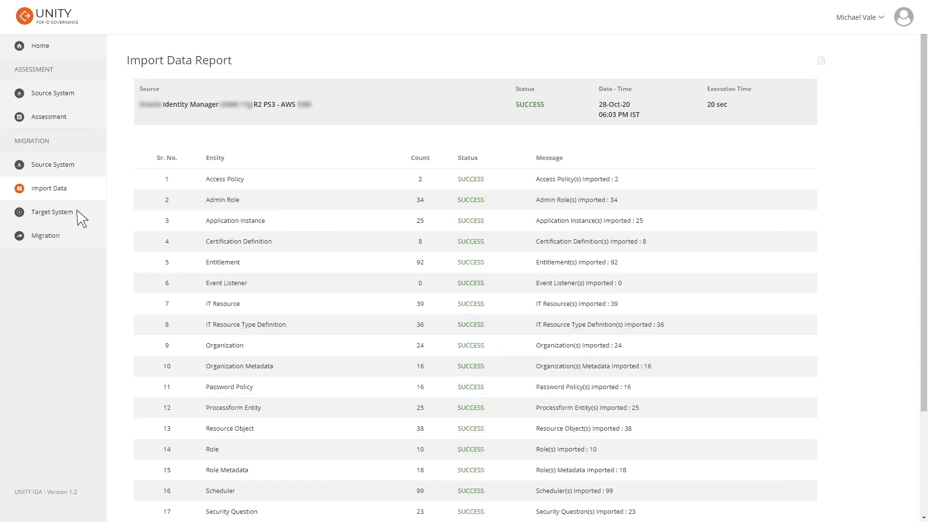
pyautogui.click(51, 212)
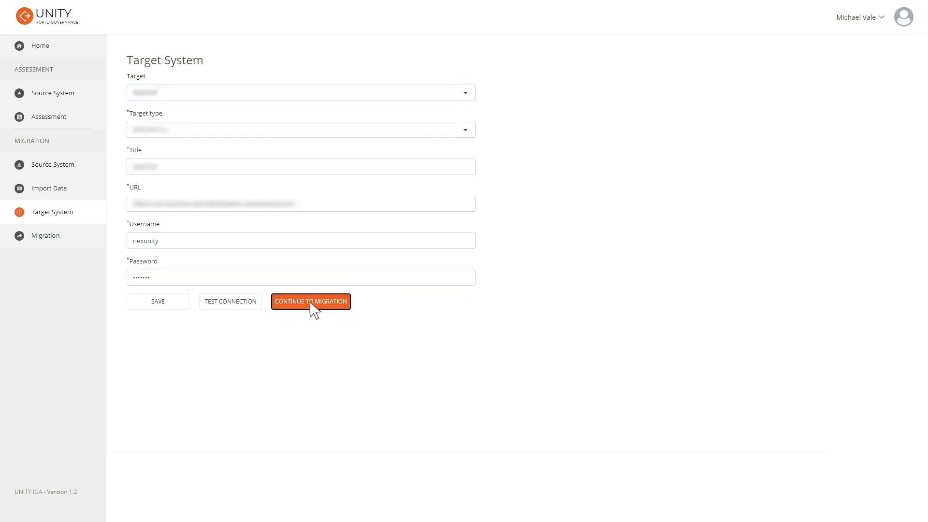
# Migrate all entities to the target system and download the Migration Report PDF
pyautogui.click(311, 301)
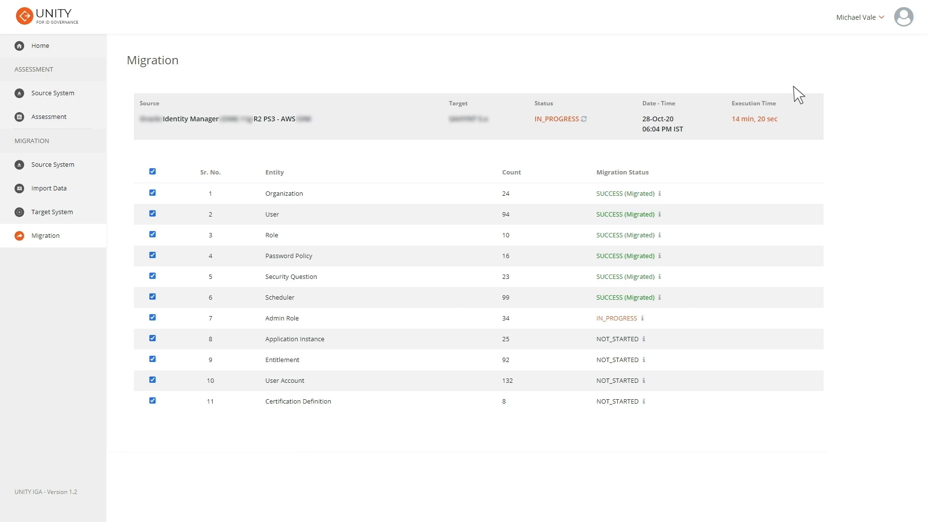
pyautogui.click(827, 60)
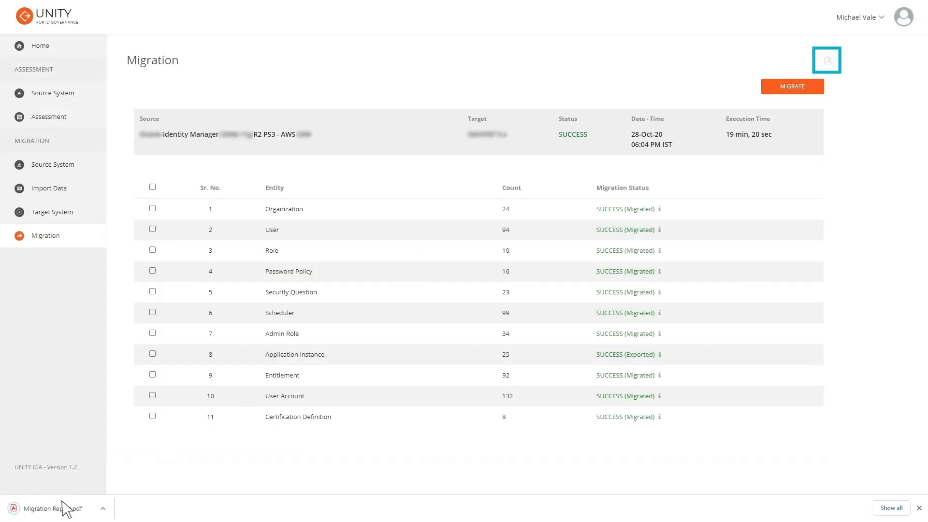